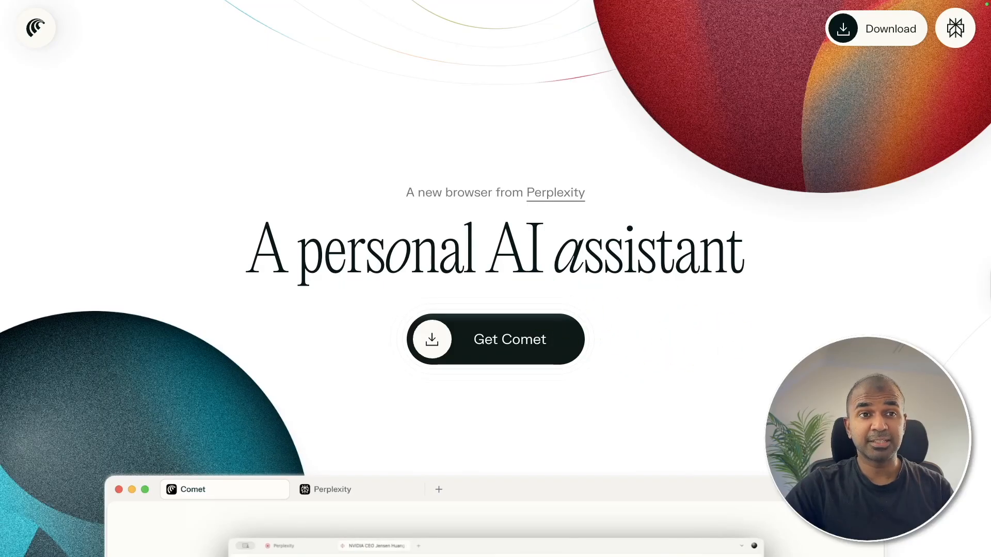
Close the quiz sharing options and scroll to find the Comet browser download
{"action": "left_click", "coordinate": [497, 339]}
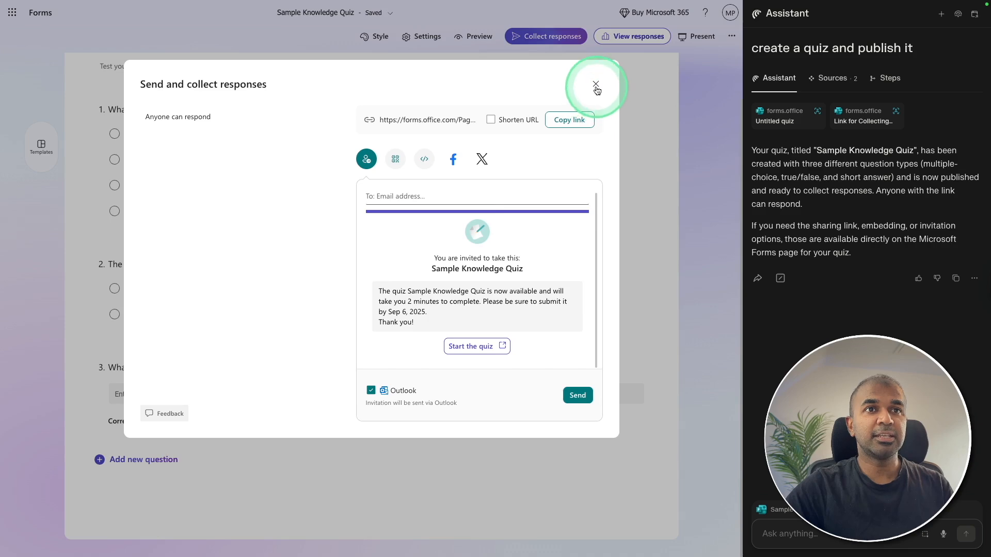
{"action": "left_click", "coordinate": [596, 84]}
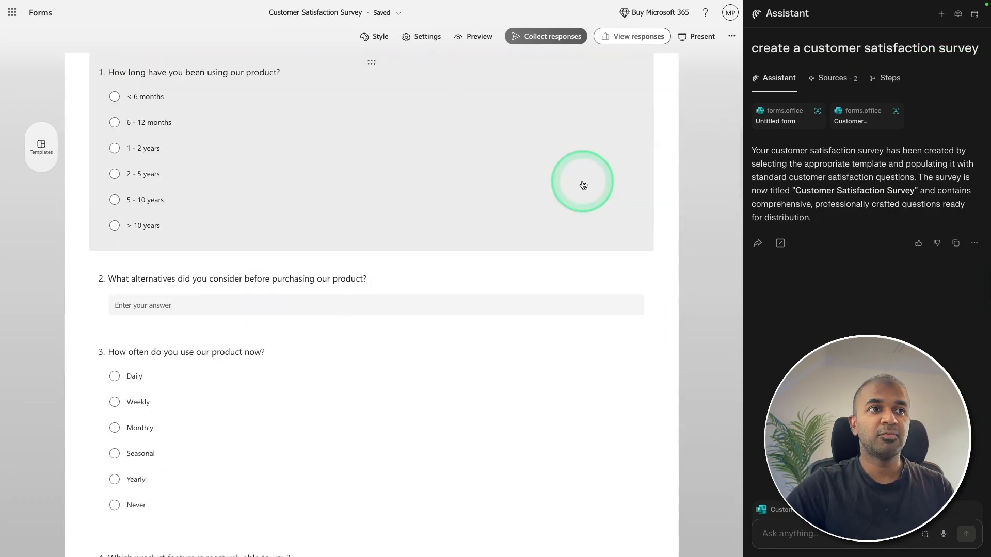
{"action": "scroll", "scroll_direction": "down", "scroll_amount": 3}
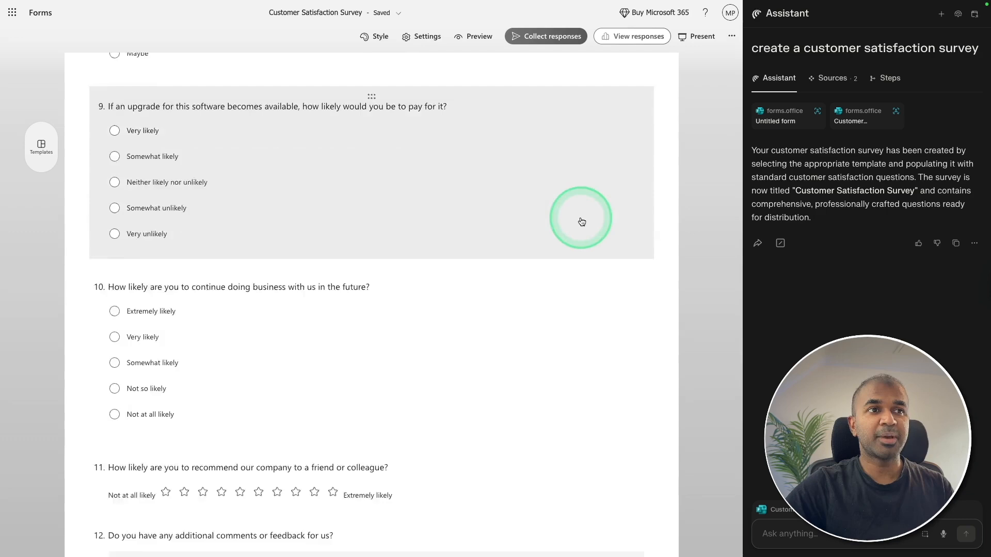
{"action": "scroll", "scroll_direction": "down", "scroll_amount": 3}
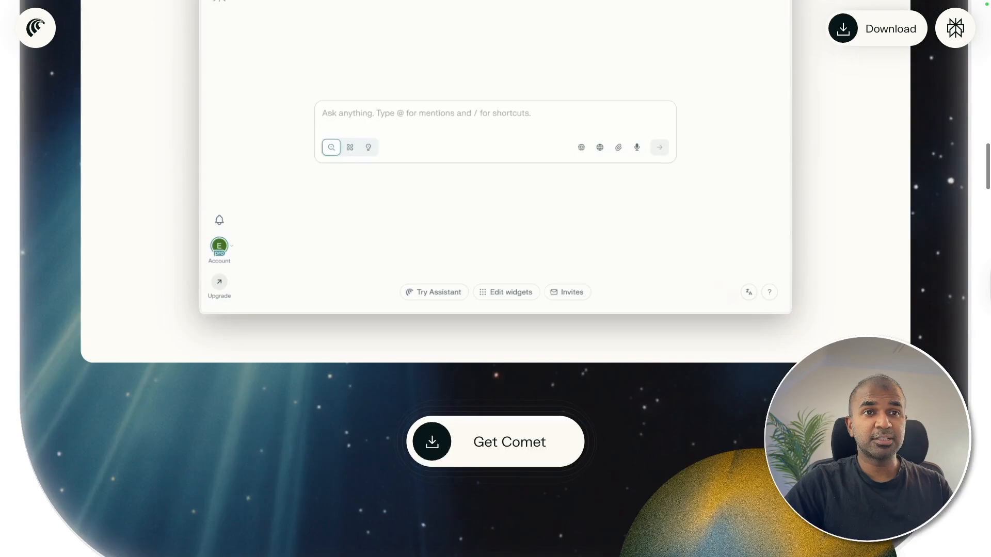
{"action": "scroll", "scroll_direction": "down", "scroll_amount": 3}
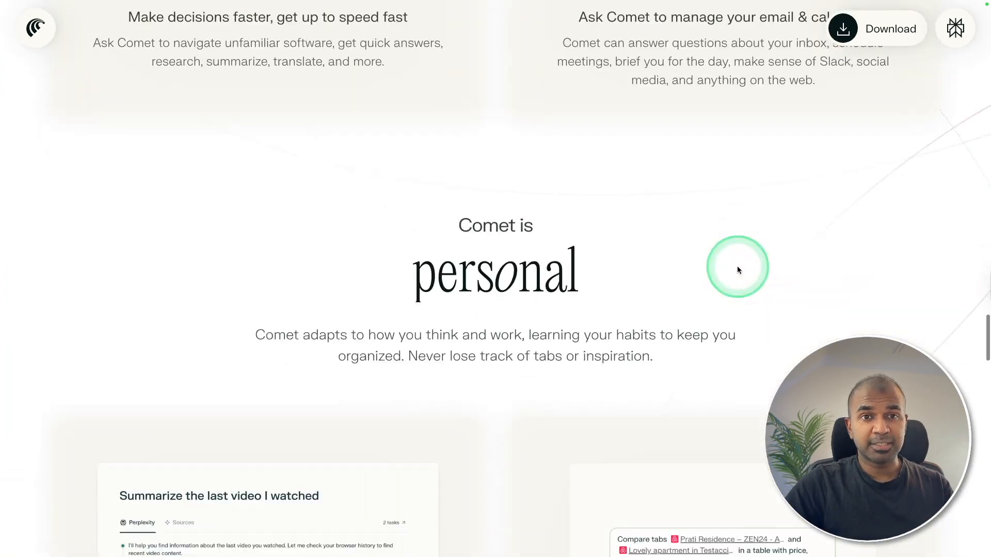
{"action": "scroll", "scroll_direction": "down", "scroll_amount": 3}
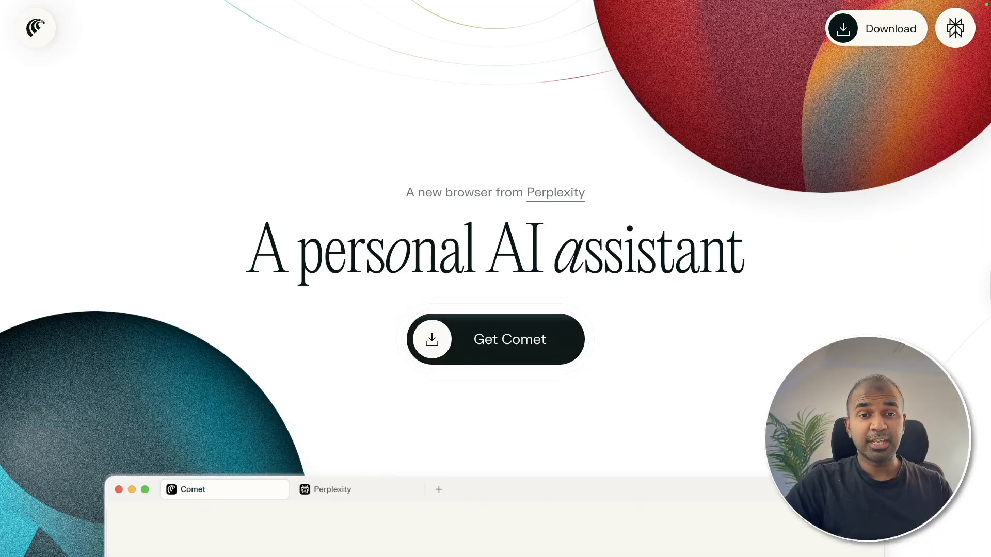
{"action": "left_click", "coordinate": [490, 331]}
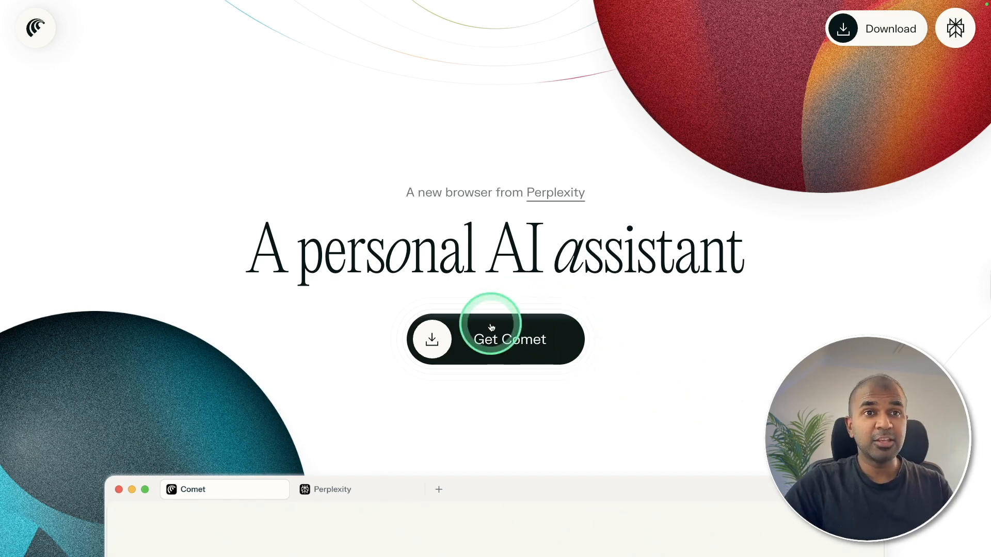
{"action": "scroll", "scroll_direction": "down", "scroll_amount": 3}
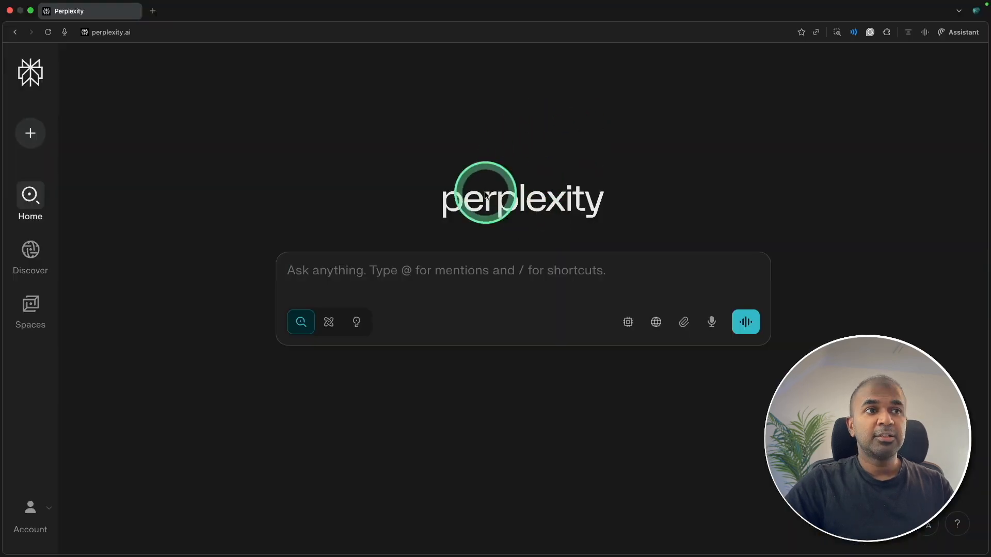
{"action": "mouse_move", "coordinate": [774, 370]}
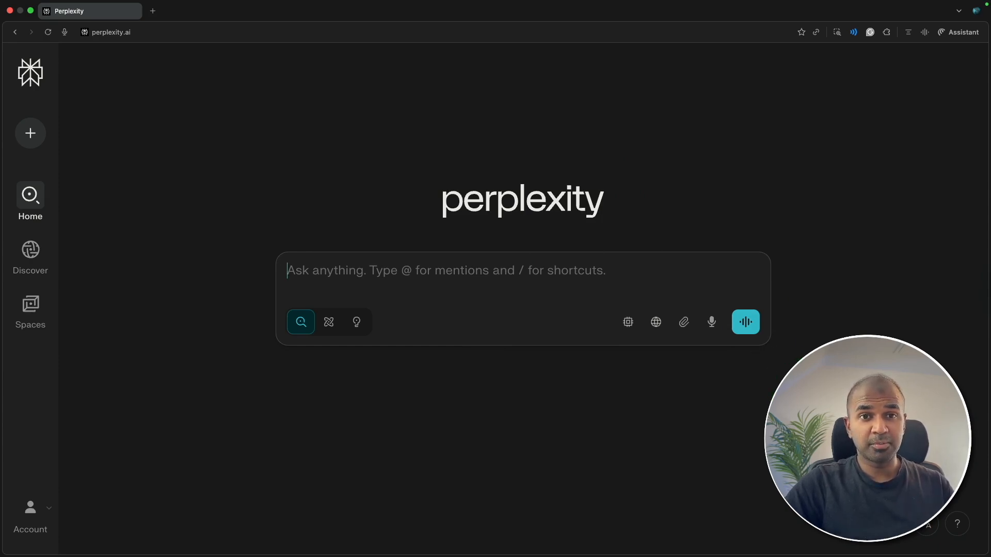
Send the request 'Open Microsoft forms and create…shirt brand' survey from the Perplexity home page
{"action": "left_click", "coordinate": [301, 322]}
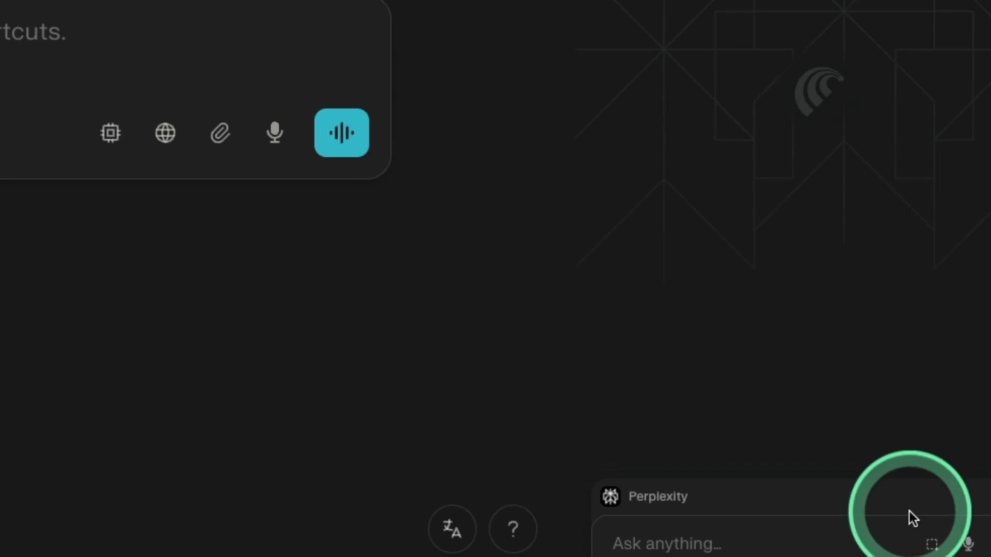
{"action": "type", "text": "Open Microsoft forms"}
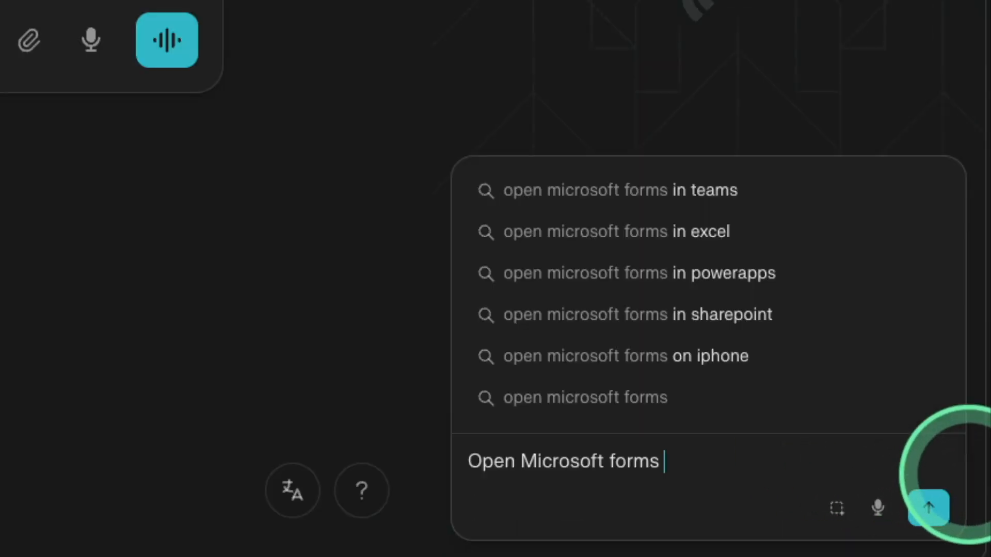
{"action": "type", "text": "and create a customer satisfactory survey for shi"}
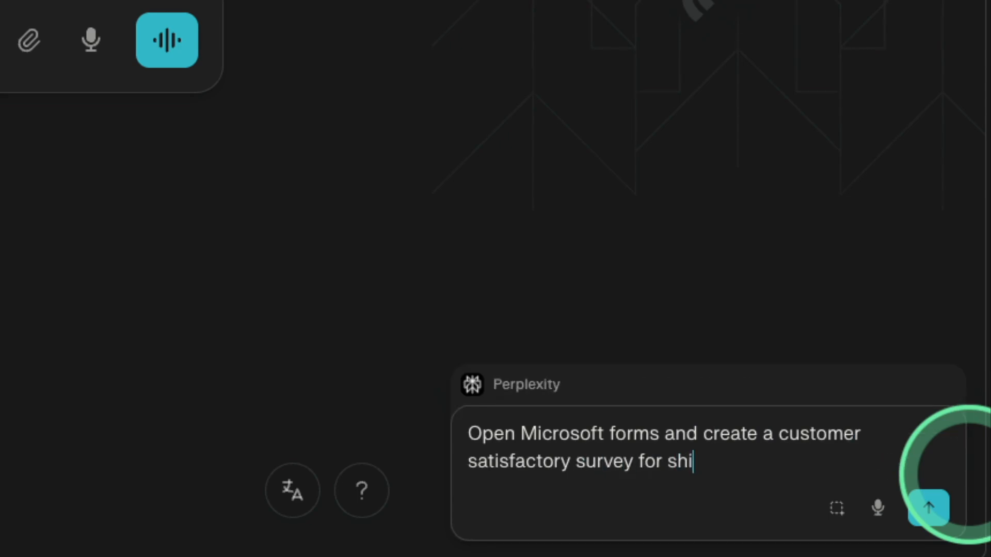
{"action": "type", "text": "rt brand"}
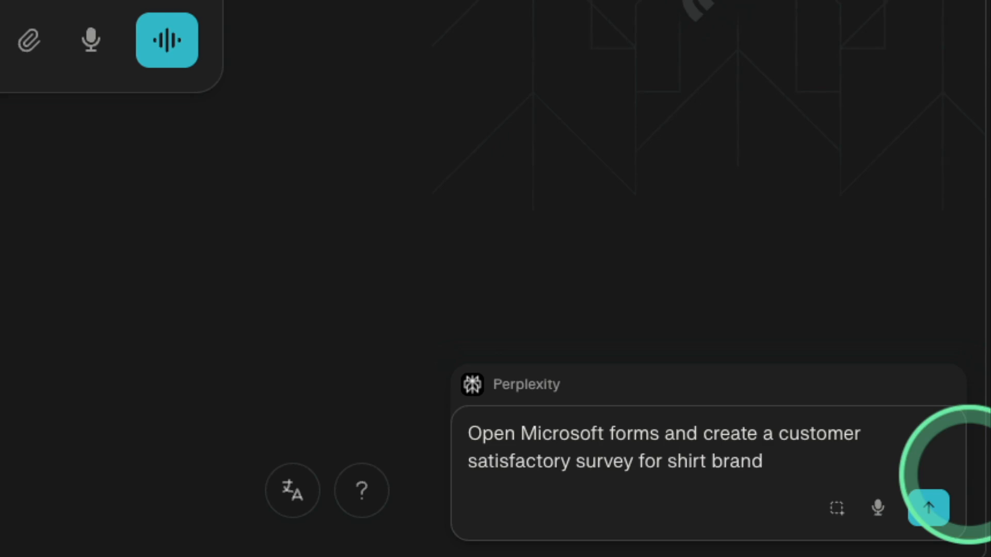
{"action": "left_click", "coordinate": [932, 508]}
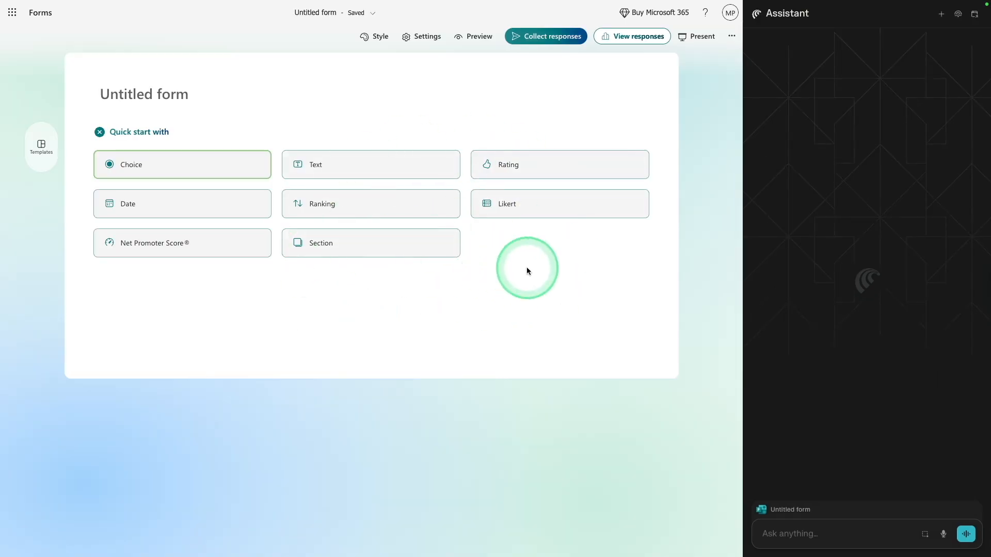
{"action": "mouse_move", "coordinate": [815, 500]}
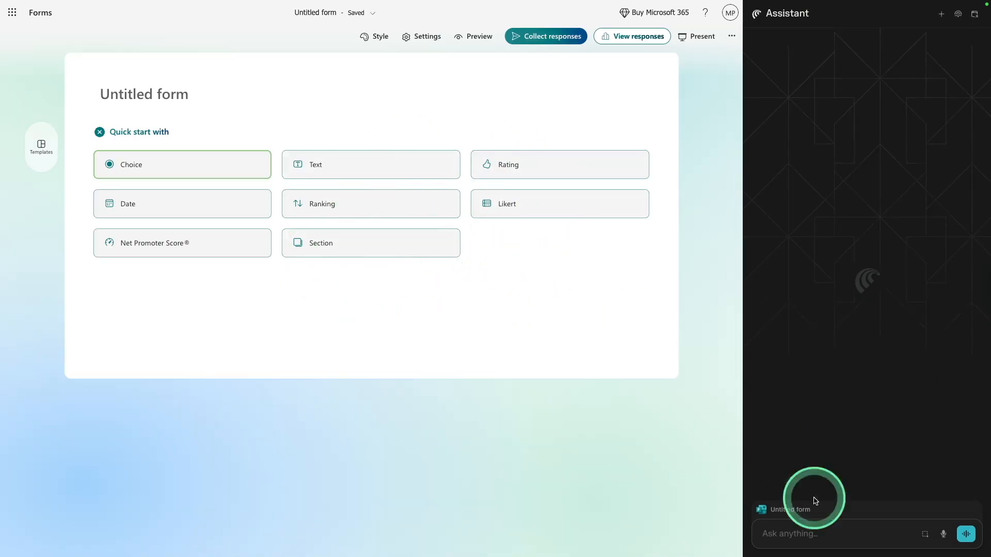
Request a 'customer satisfactory survey for shirt brand' and approve the assistant filling the form
{"action": "type", "text": "create a customer satisfactory survey for shirt brand"}
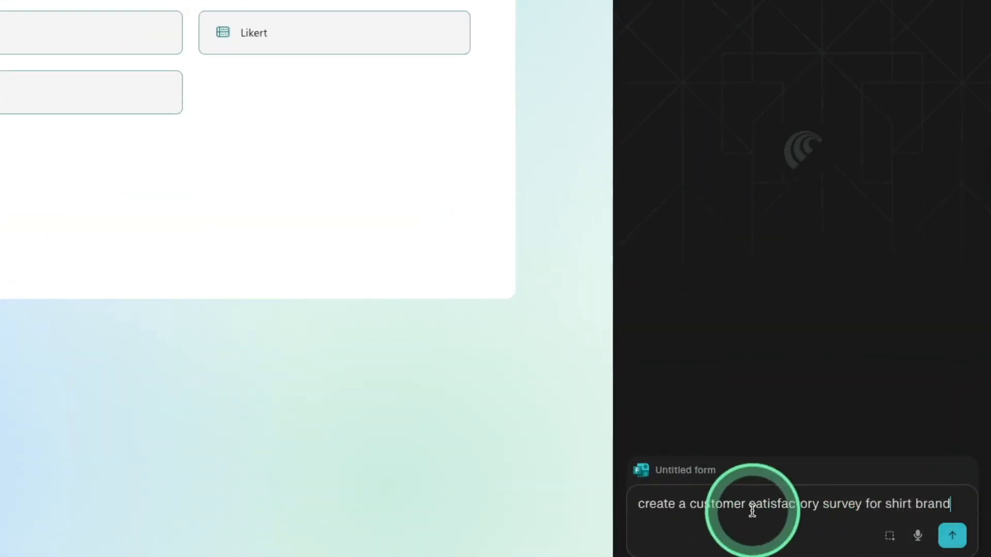
{"action": "left_click", "coordinate": [954, 536]}
{"action": "type", "text": "Yes"}
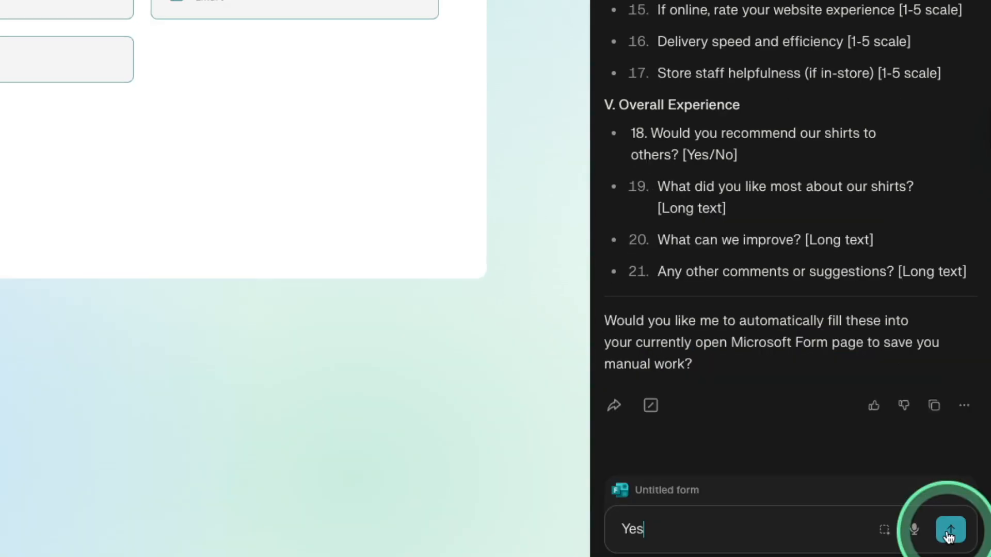
{"action": "left_click", "coordinate": [950, 538]}
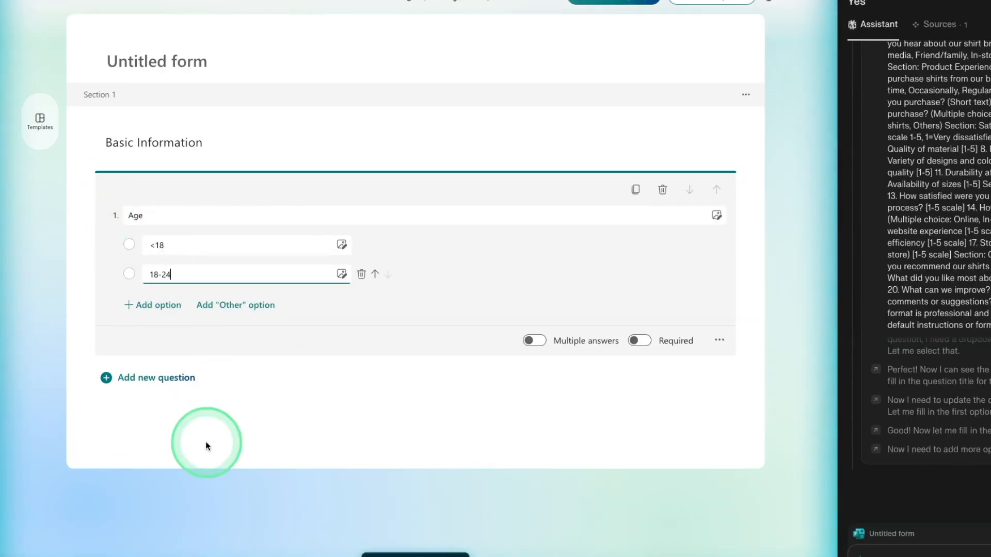
Add a third question titled 'How did you hear about our shirt brand?'
{"action": "left_click", "coordinate": [152, 305]}
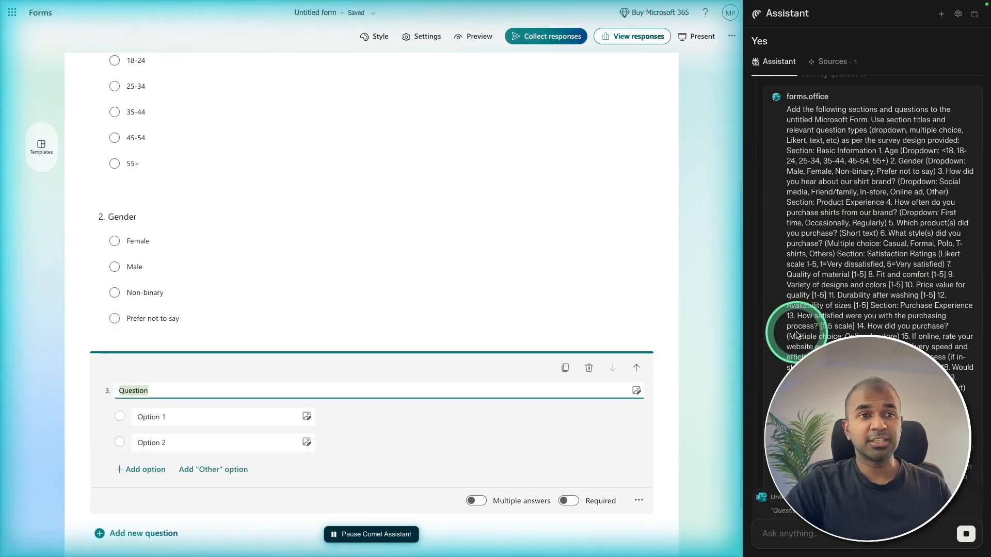
{"action": "type", "text": "How did you hear about our shirt brand?"}
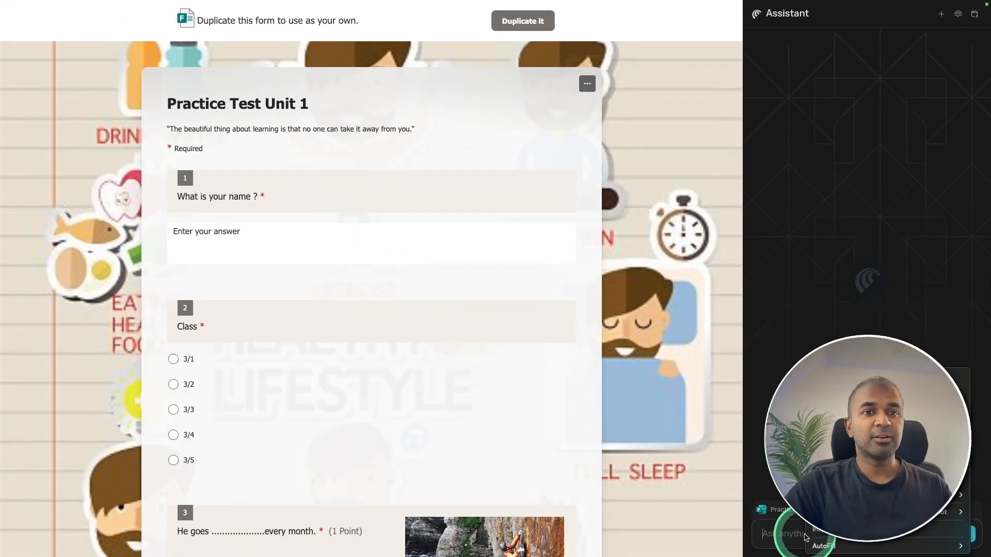
Ask the assistant to fill the quiz, choosing 'devoted' for question 5
{"action": "type", "text": "Please fill t"}
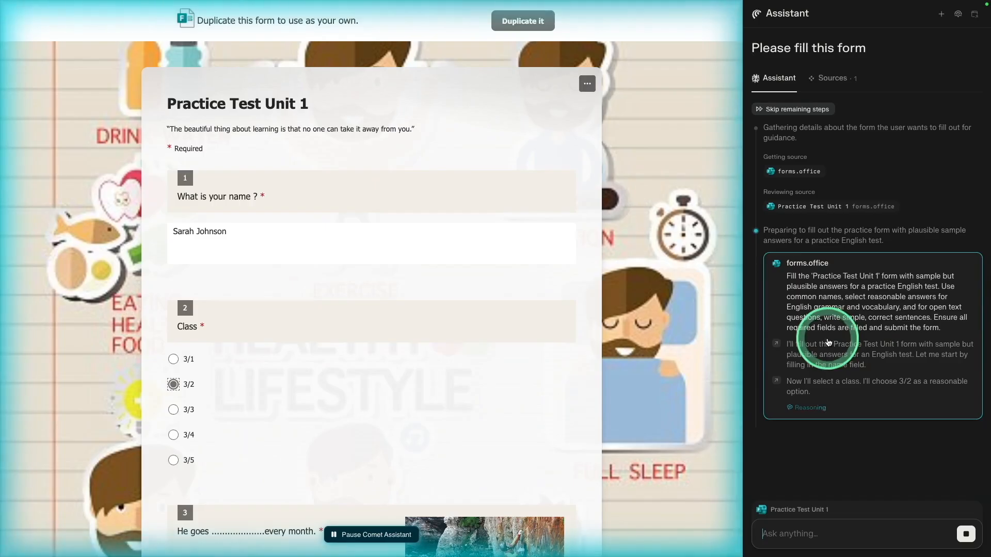
{"action": "scroll", "scroll_direction": "down", "scroll_amount": 3}
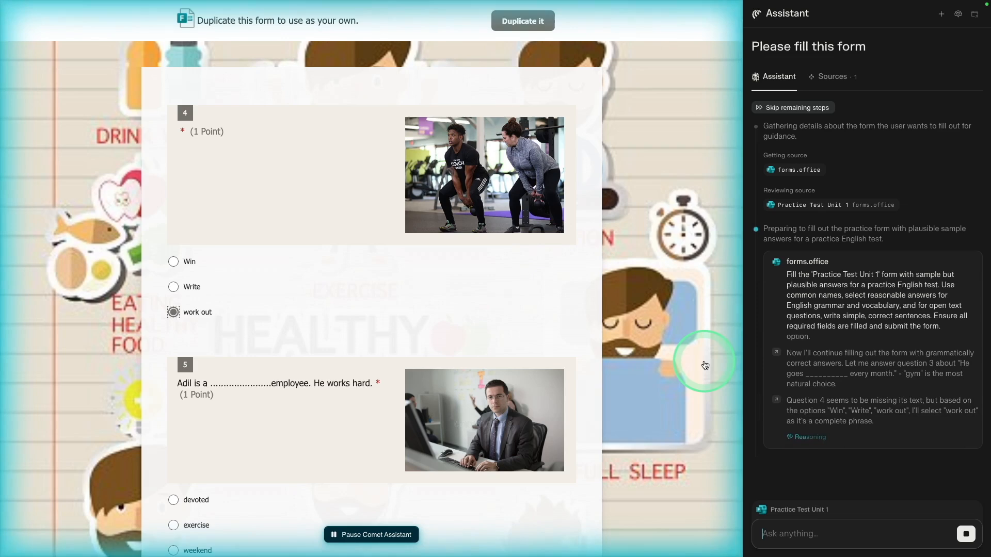
{"action": "left_click", "coordinate": [173, 500]}
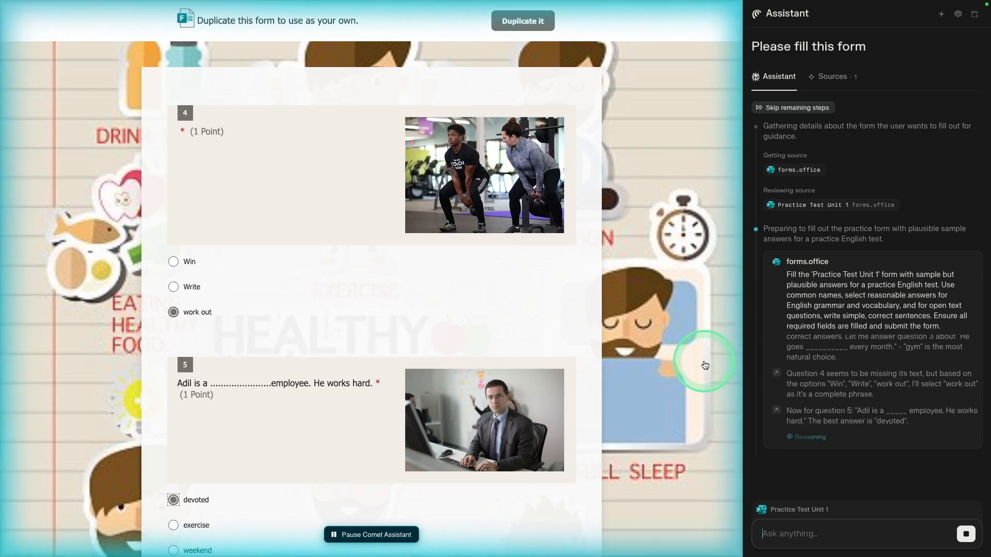
{"action": "scroll", "scroll_direction": "down", "scroll_amount": 3}
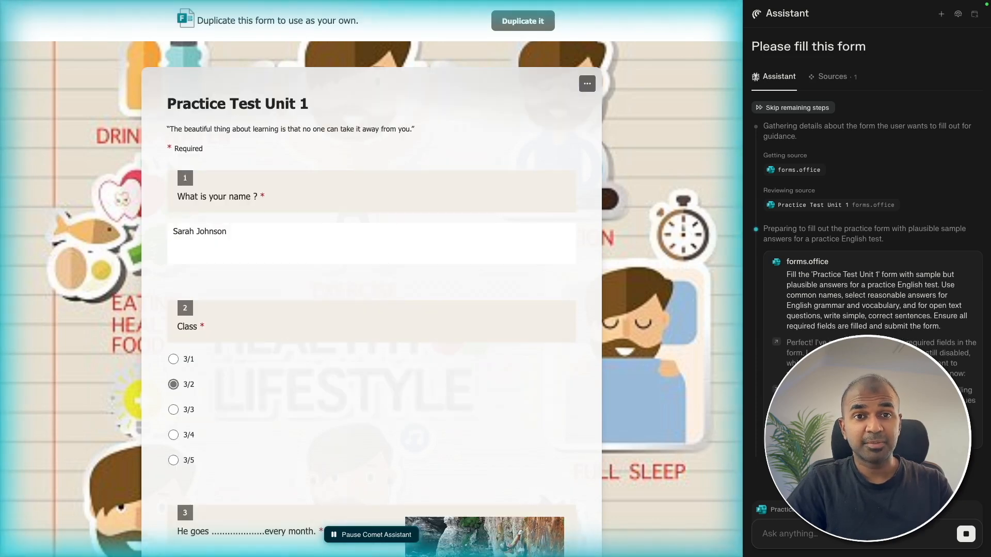
{"action": "scroll", "scroll_direction": "down", "scroll_amount": 3}
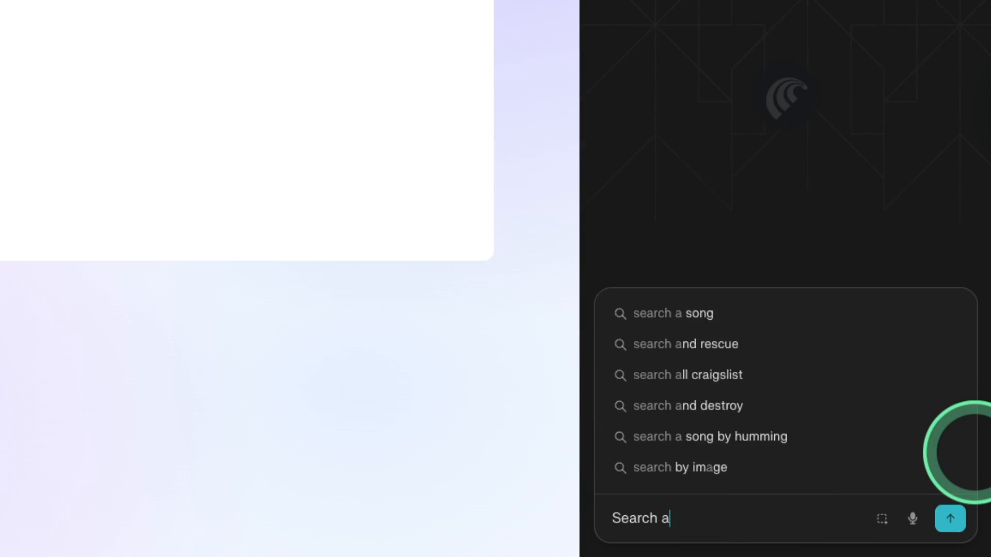
Request a search of the latest AI news turned into 3 quiz questions with answers
{"action": "type", "text": "Search about the latest AI News and use that to create this quiz , i need 3 question and ans"}
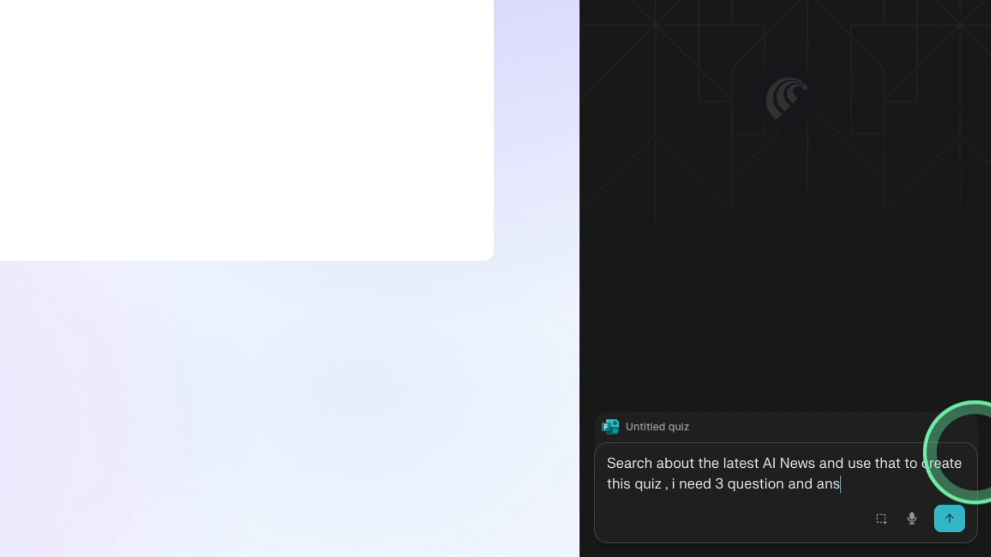
{"action": "left_click", "coordinate": [952, 532]}
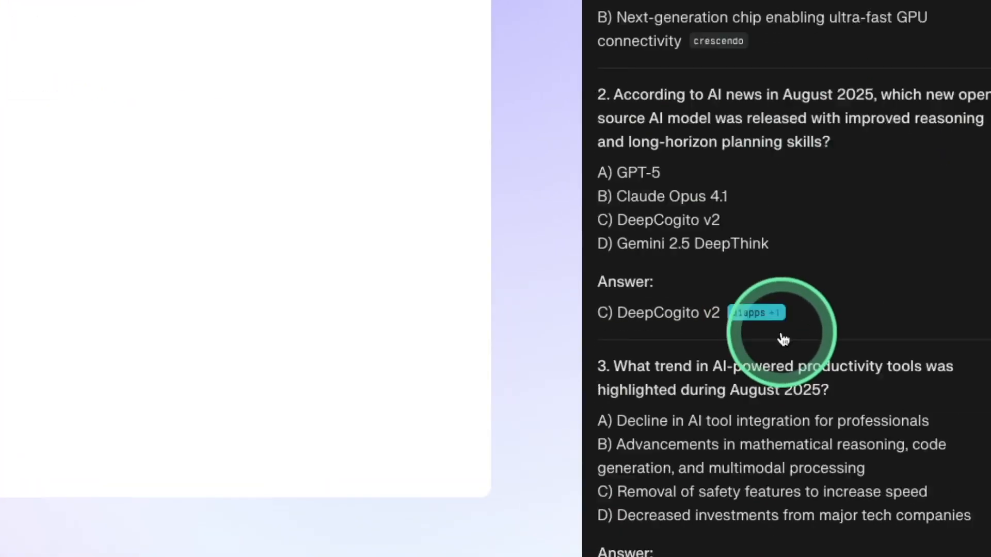
{"action": "scroll", "scroll_direction": "down", "scroll_amount": 3}
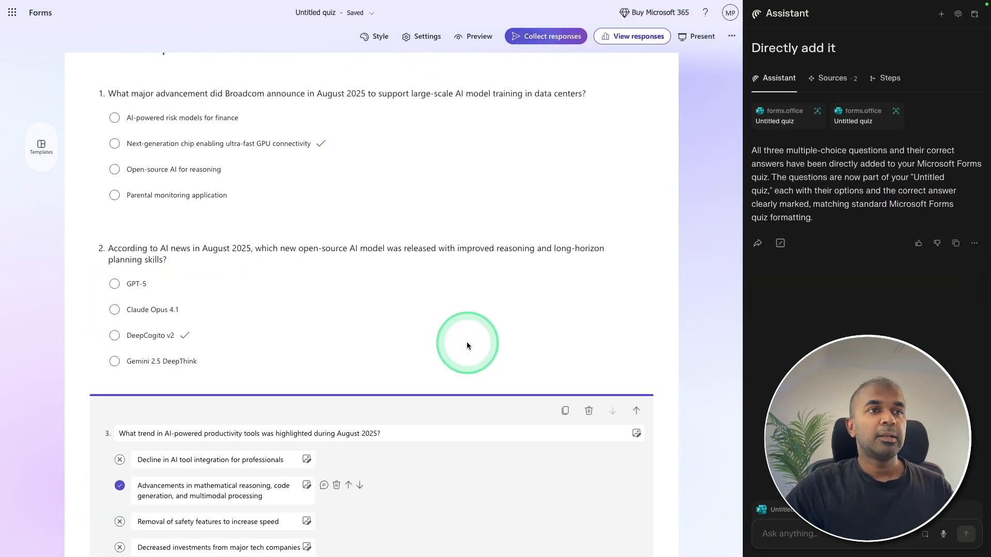
Scroll down through the quiz to review the added AI-news questions
{"action": "scroll", "scroll_direction": "down", "scroll_amount": 3}
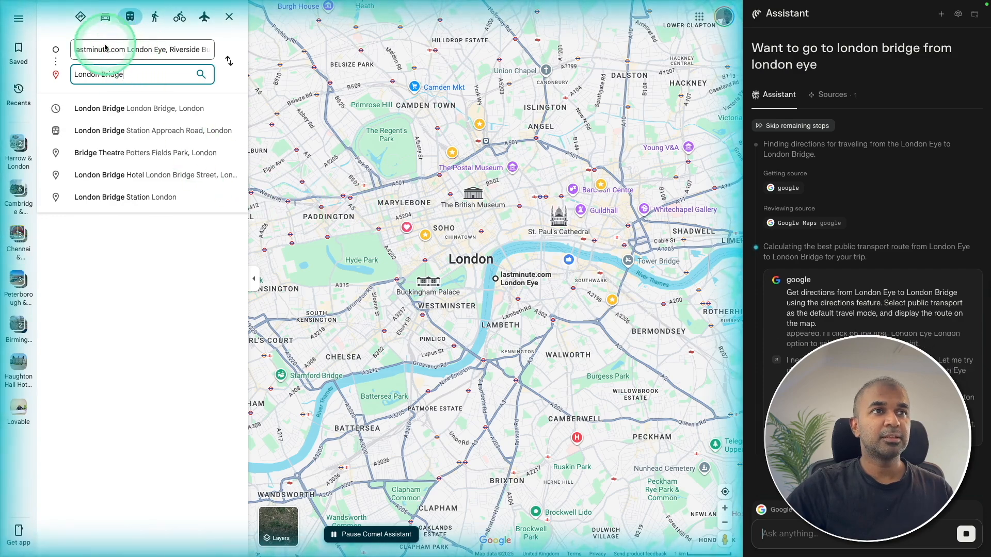
Pick London Bridge from the suggestions as the transit destination
{"action": "left_click", "coordinate": [201, 74]}
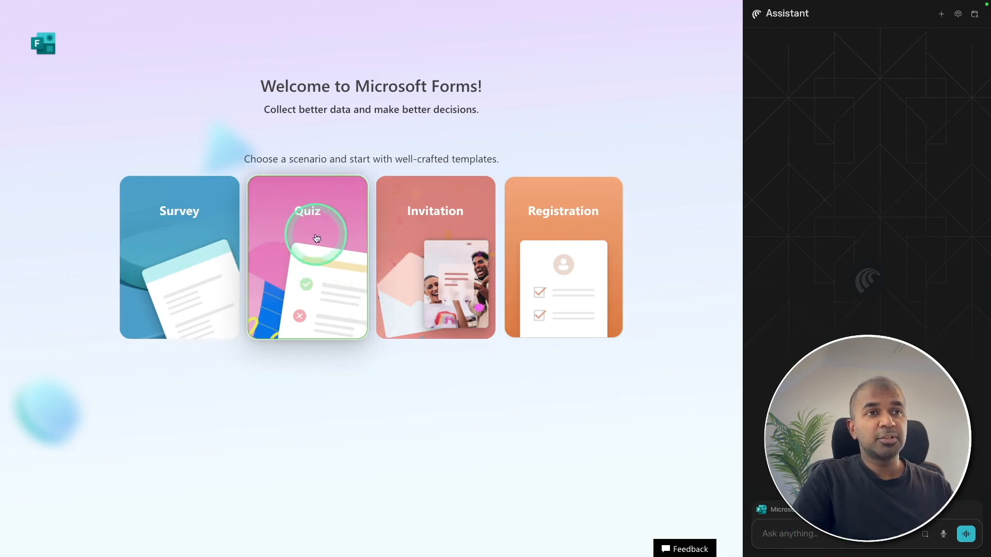
Choose the Quiz card and ask the assistant to 'open quiz and fill'
{"action": "left_click", "coordinate": [316, 237]}
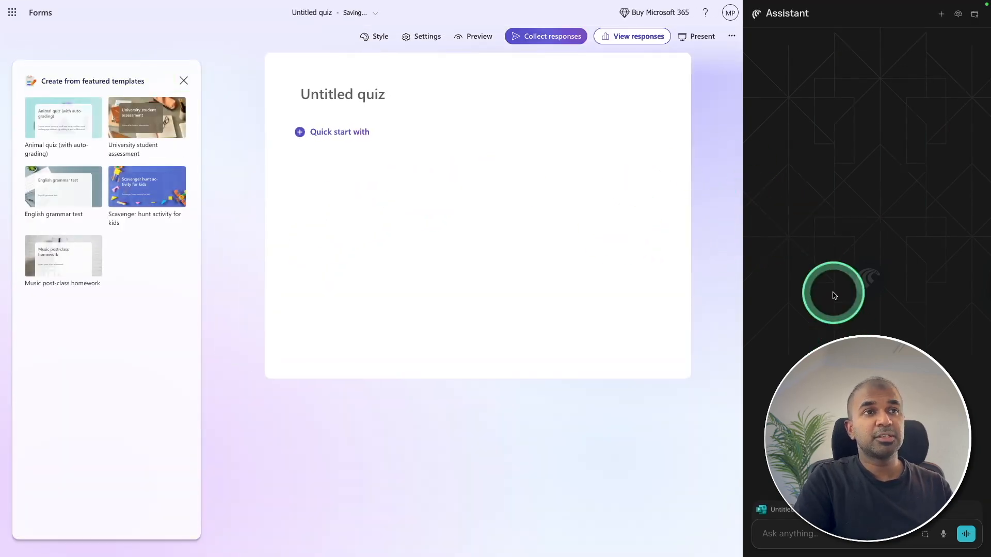
{"action": "type", "text": "open quiz and fill"}
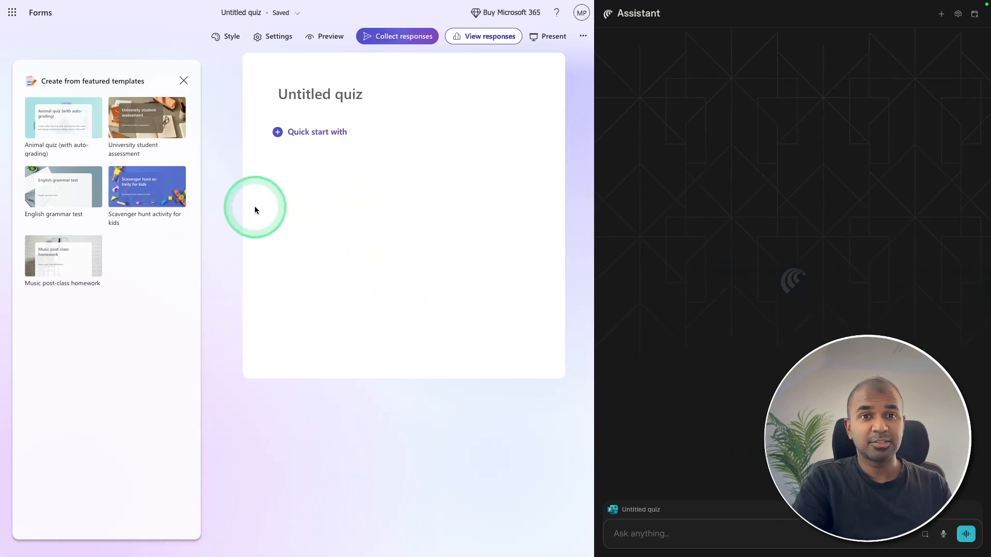
{"action": "mouse_move", "coordinate": [719, 151]}
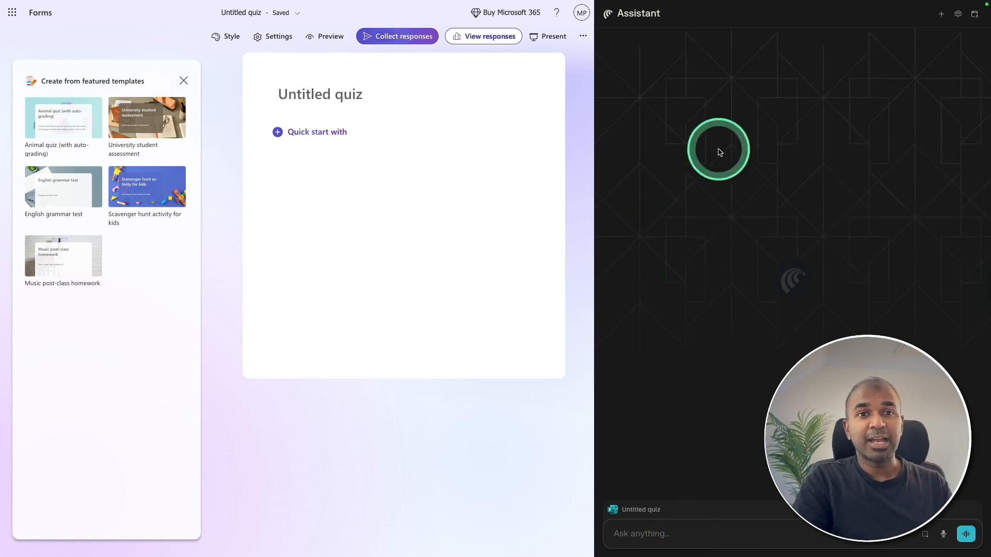
{"action": "mouse_move", "coordinate": [453, 259]}
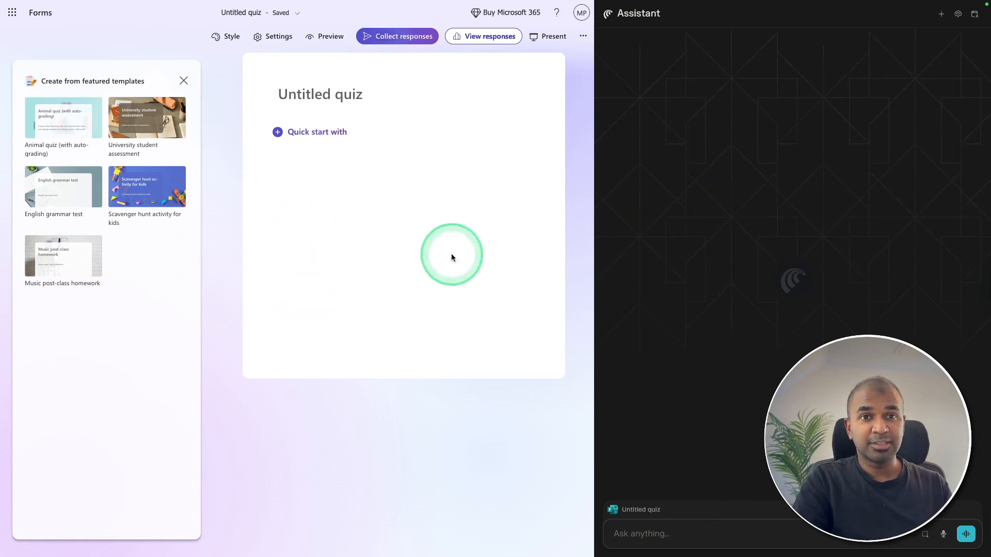